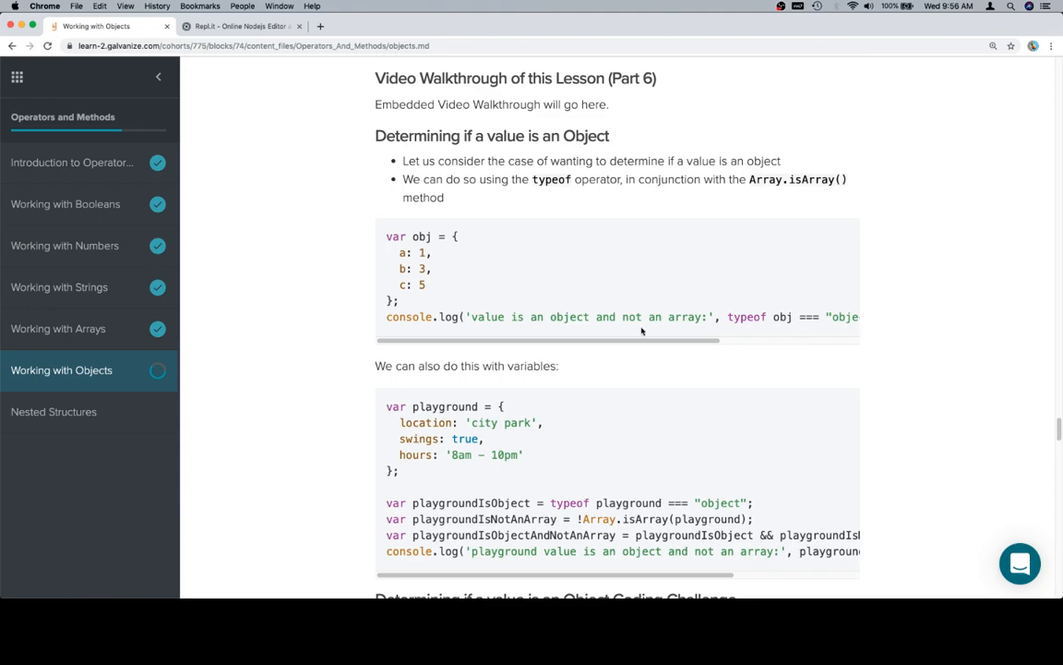
pyautogui.moveTo(386, 236)
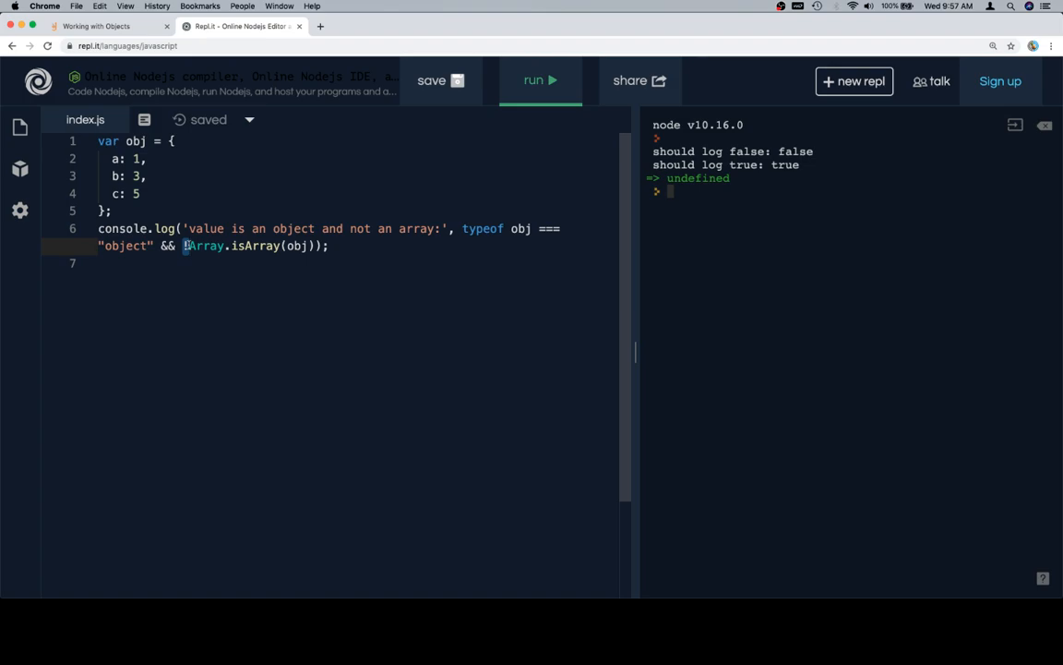
# Step: Run the obj example so the console logs "value is an object and not an array: true"
pyautogui.click(539, 81)
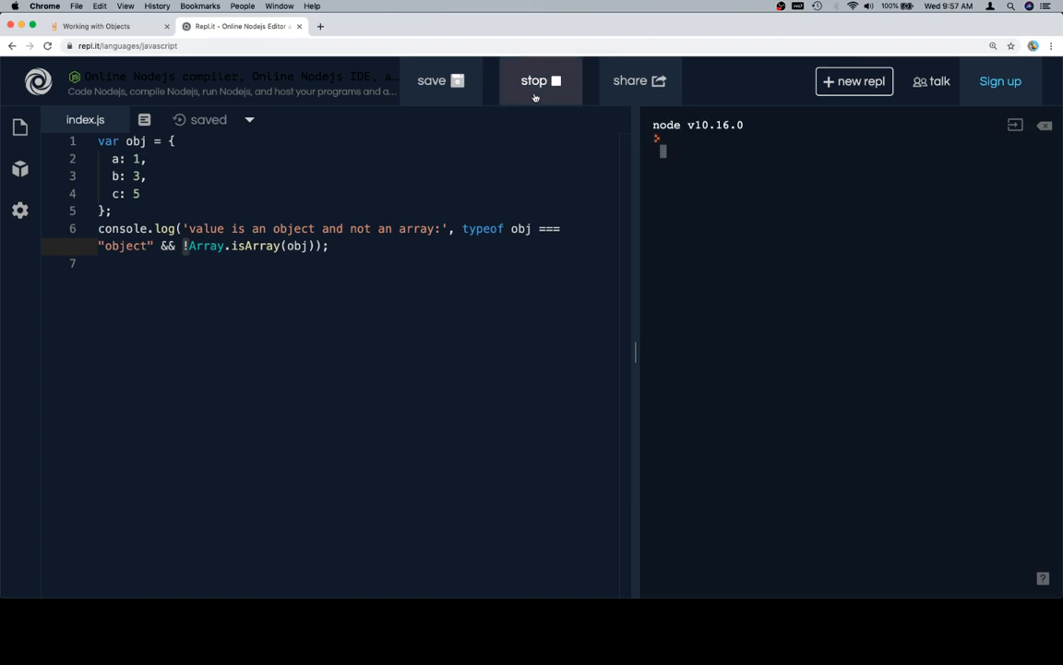
pyautogui.click(539, 81)
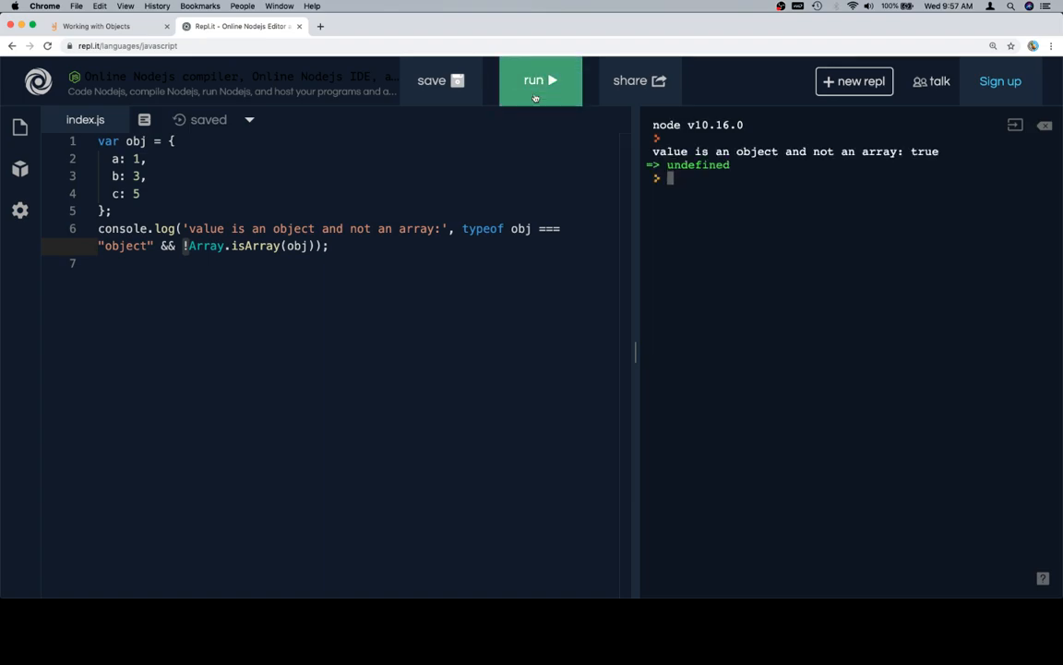
pyautogui.click(101, 26)
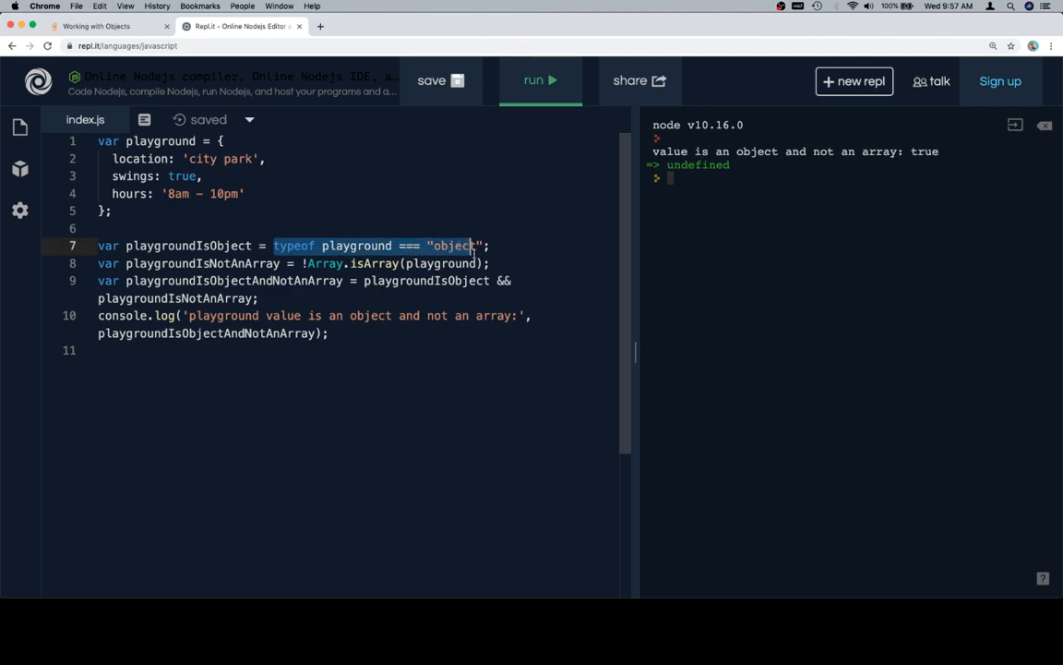
# Step: Run the playground example so the console logs "playground value is an object and not an array: true"
pyautogui.click(491, 245)
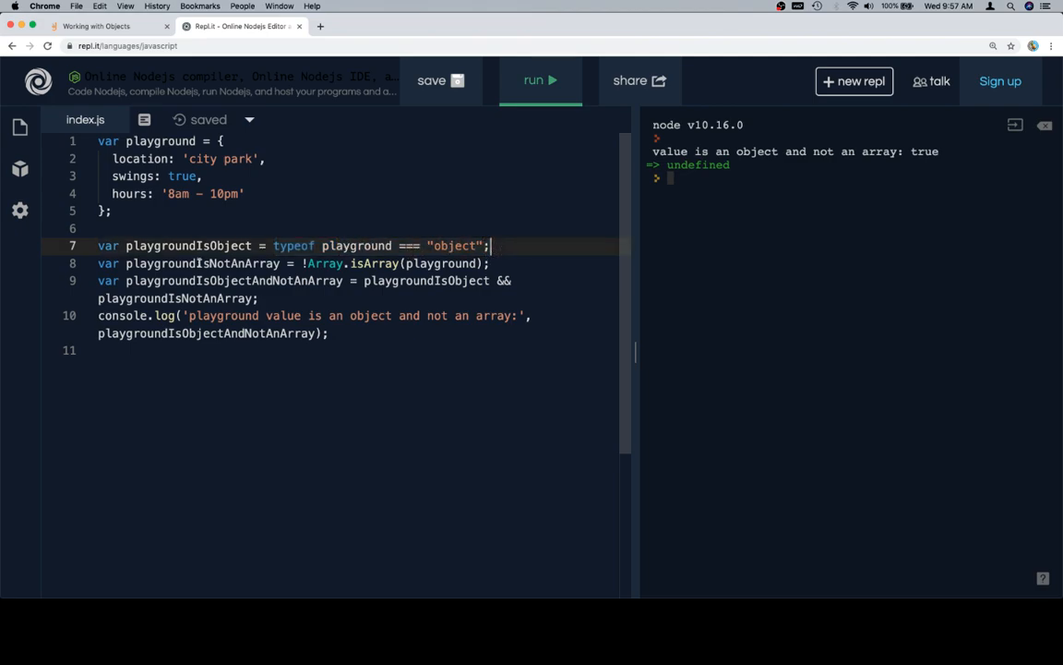
pyautogui.doubleClick(188, 245)
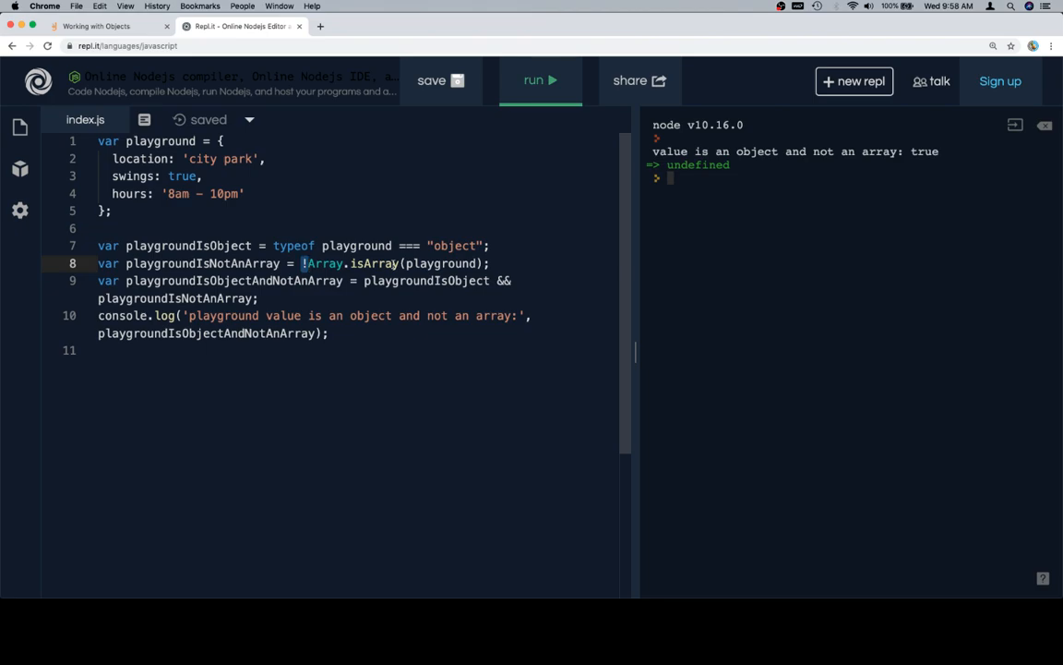
pyautogui.click(539, 82)
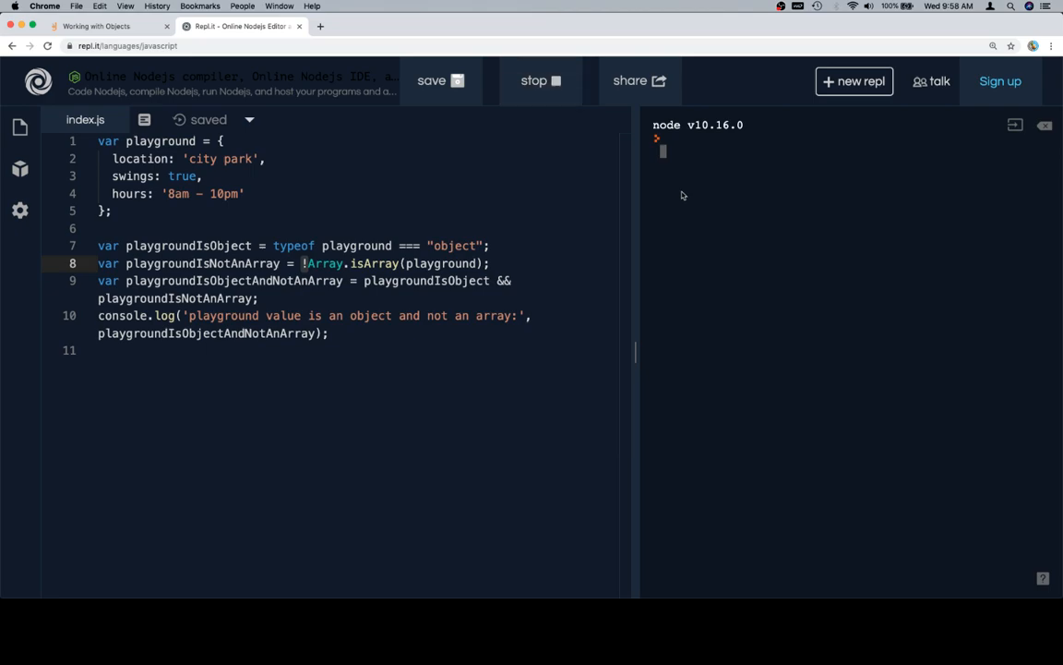
pyautogui.click(539, 81)
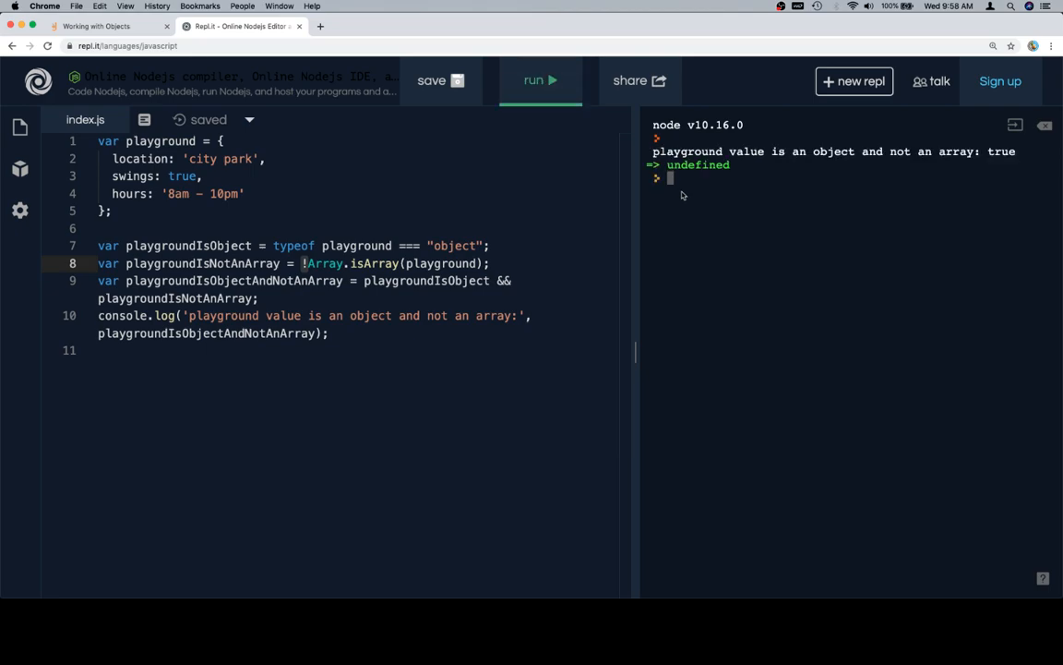
pyautogui.click(102, 26)
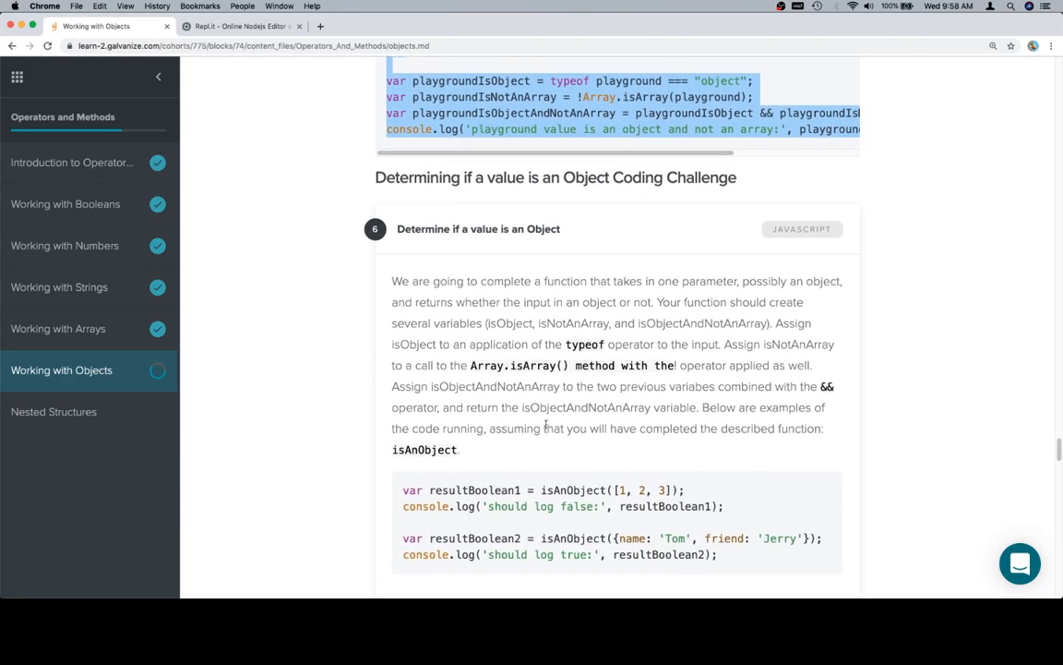
# Step: Scroll the lesson to the isAnObject challenge and bring its starter code and test calls into Repl.it
pyautogui.scroll(-3)
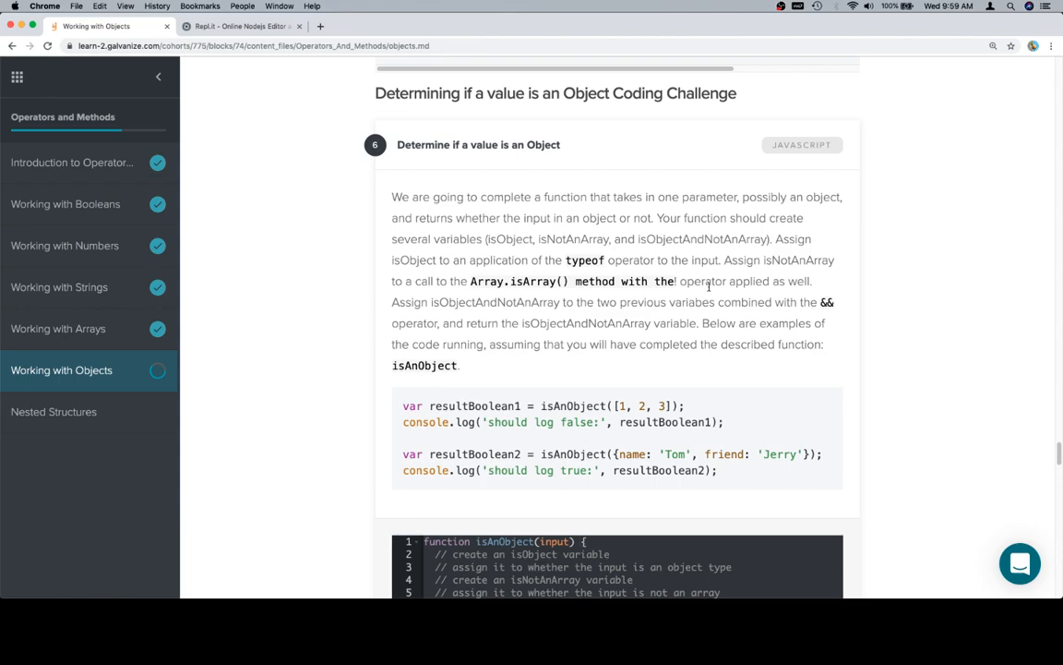
pyautogui.scroll(3)
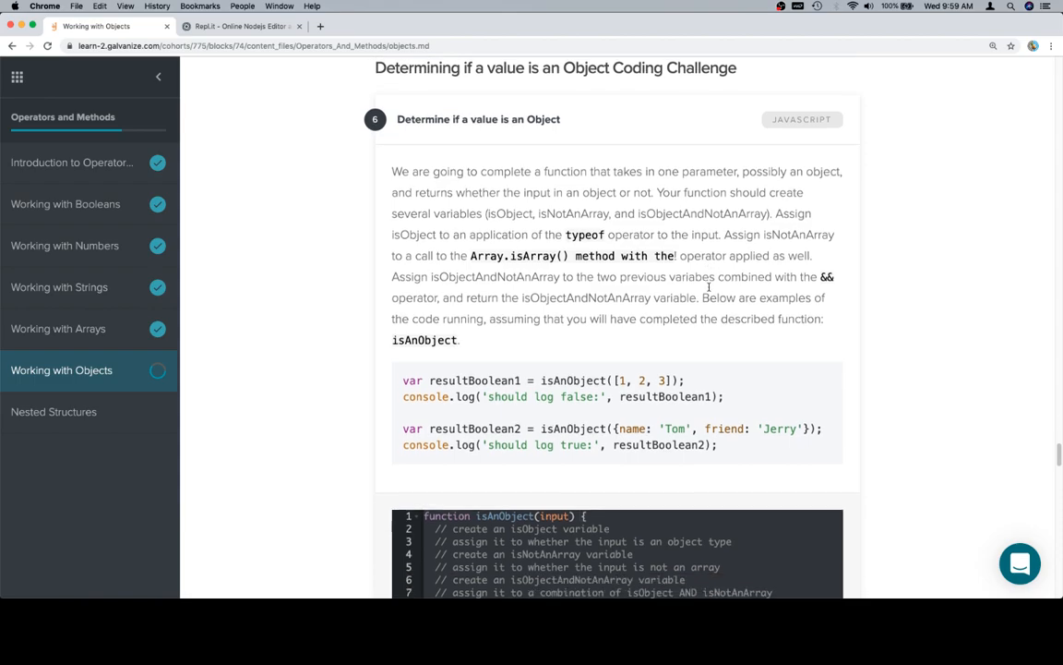
pyautogui.scroll(-3)
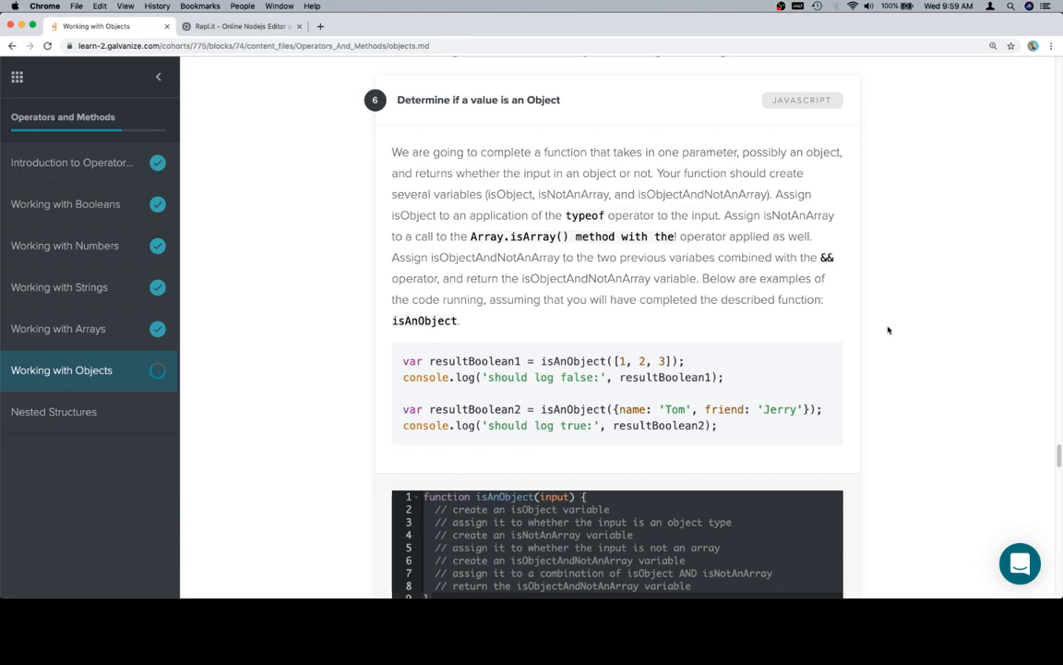
pyautogui.scroll(-3)
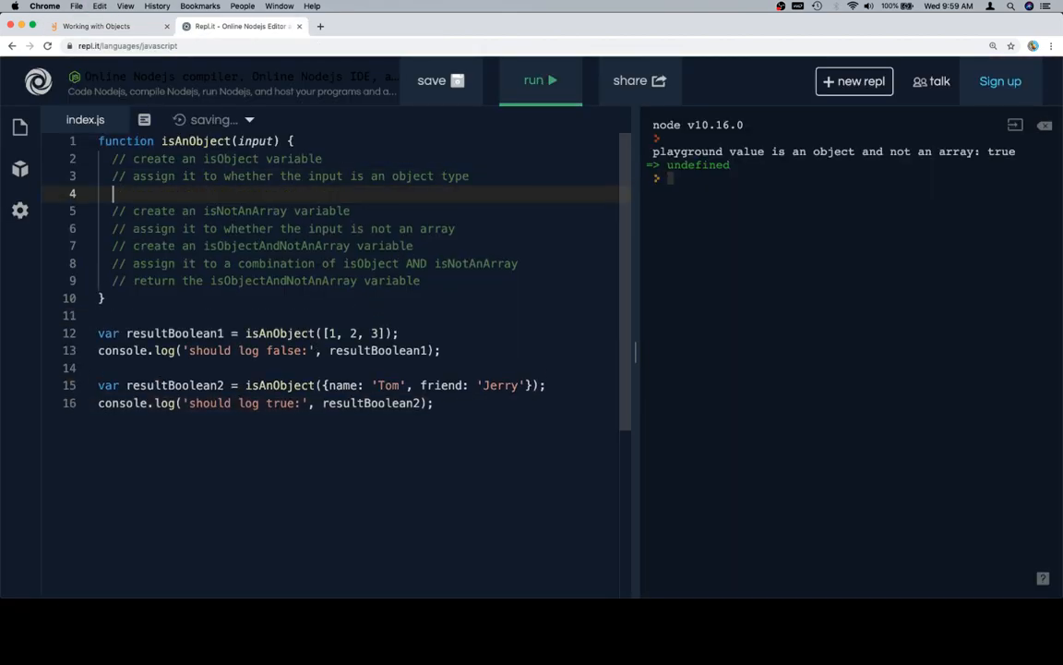
# Step: Write var isObject = typeof input === "object"; inside isAnObject
pyautogui.write('var isObject')
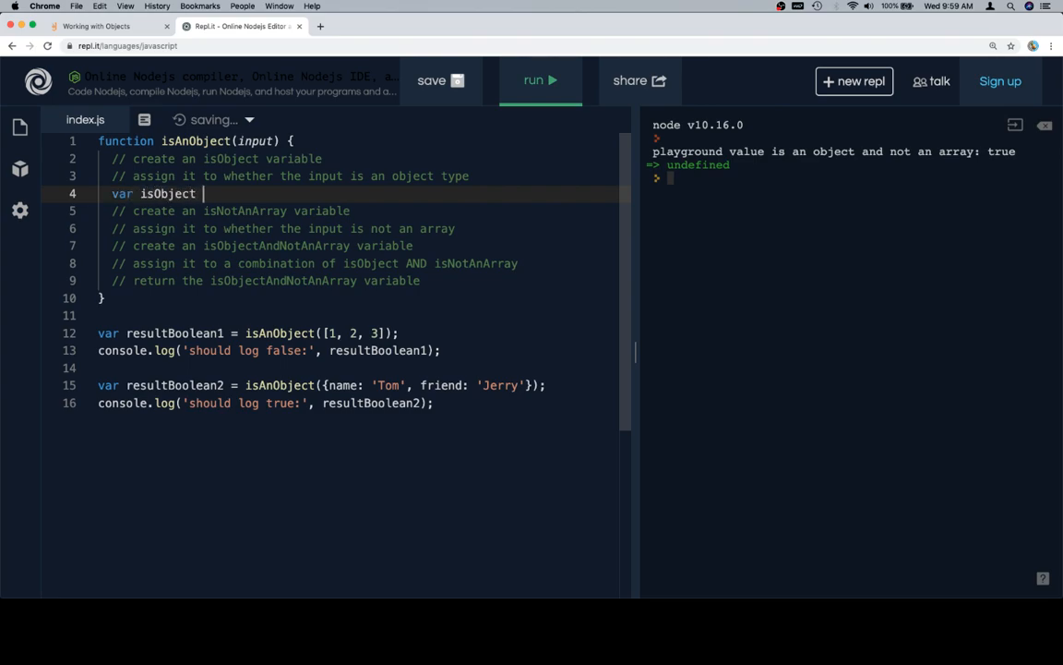
pyautogui.write('= ty')
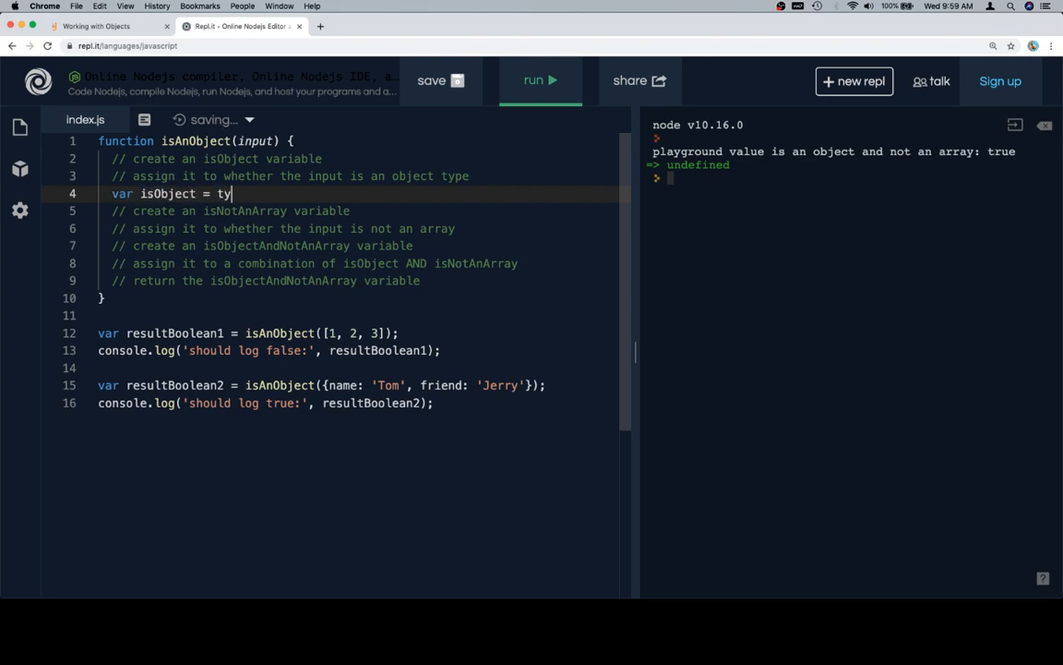
pyautogui.write('peof')
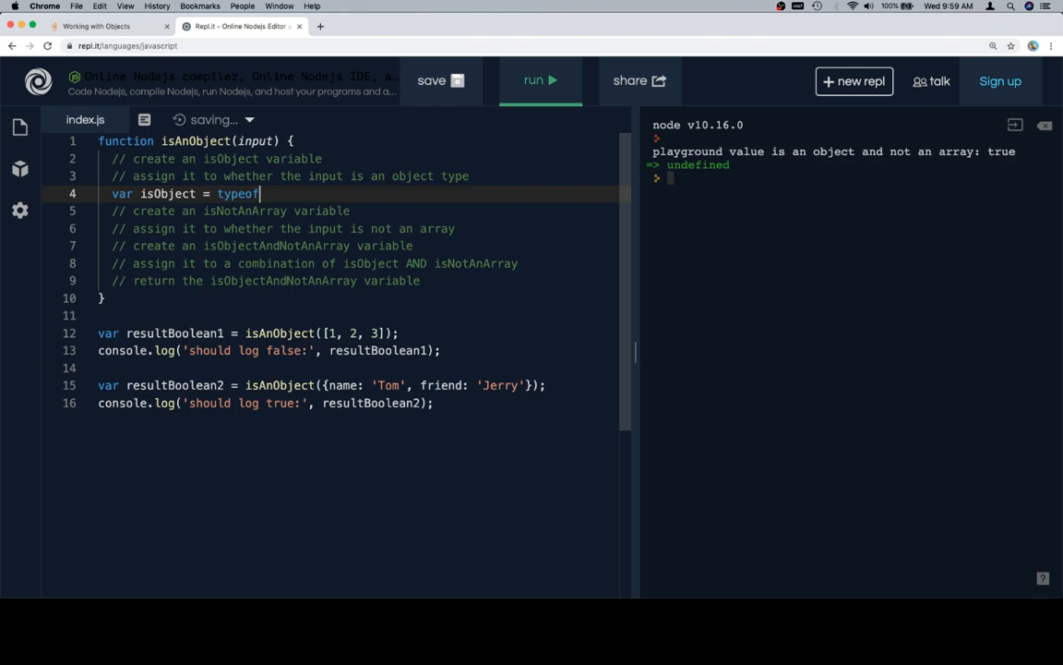
pyautogui.write('input === "p')
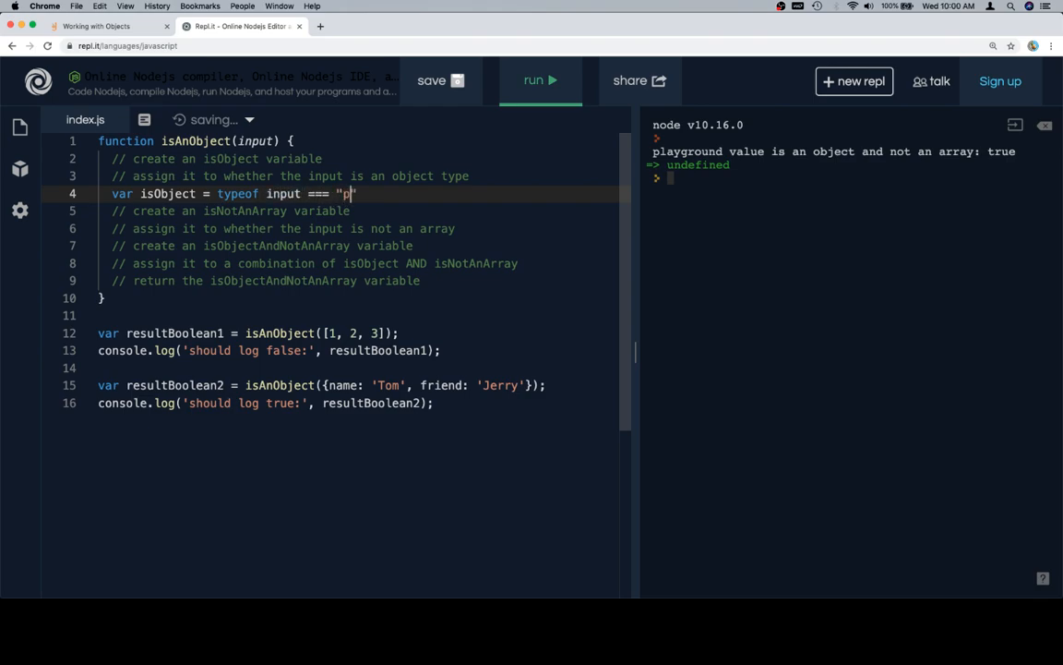
pyautogui.write('bject";')
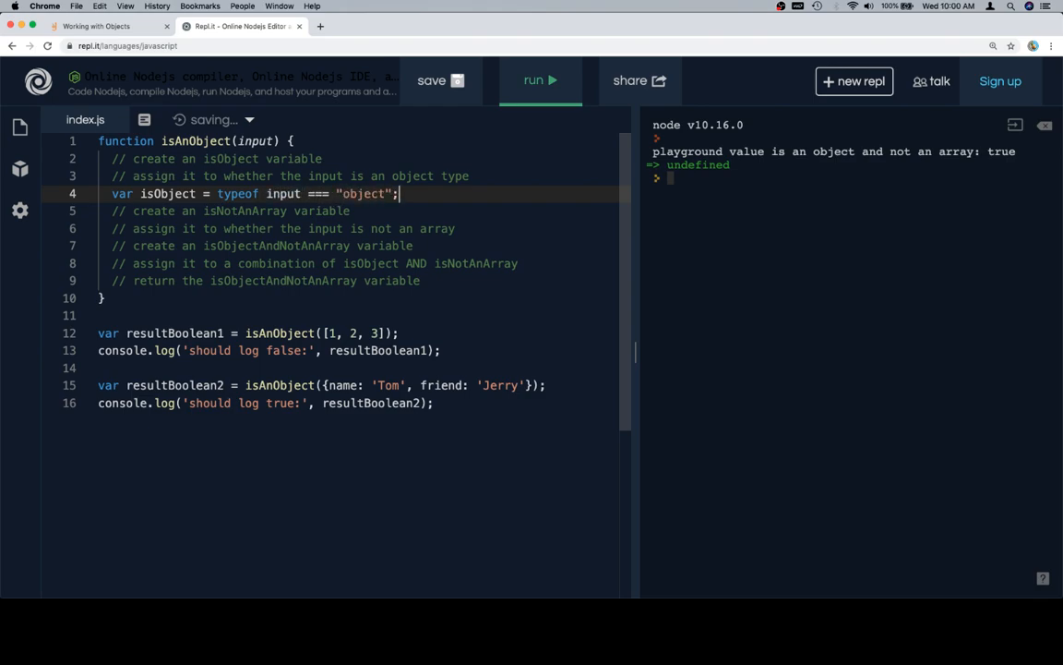
pyautogui.press('Return')
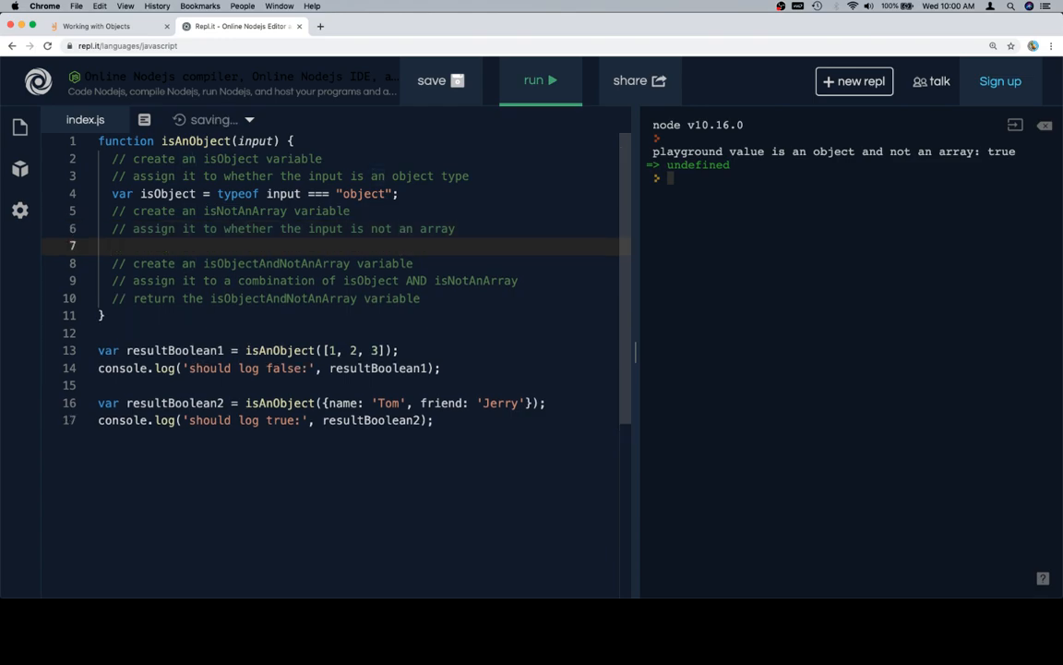
# Step: Write var isNotAnArray = !Array.isArray(input); on the next line
pyautogui.write('var isNotA')
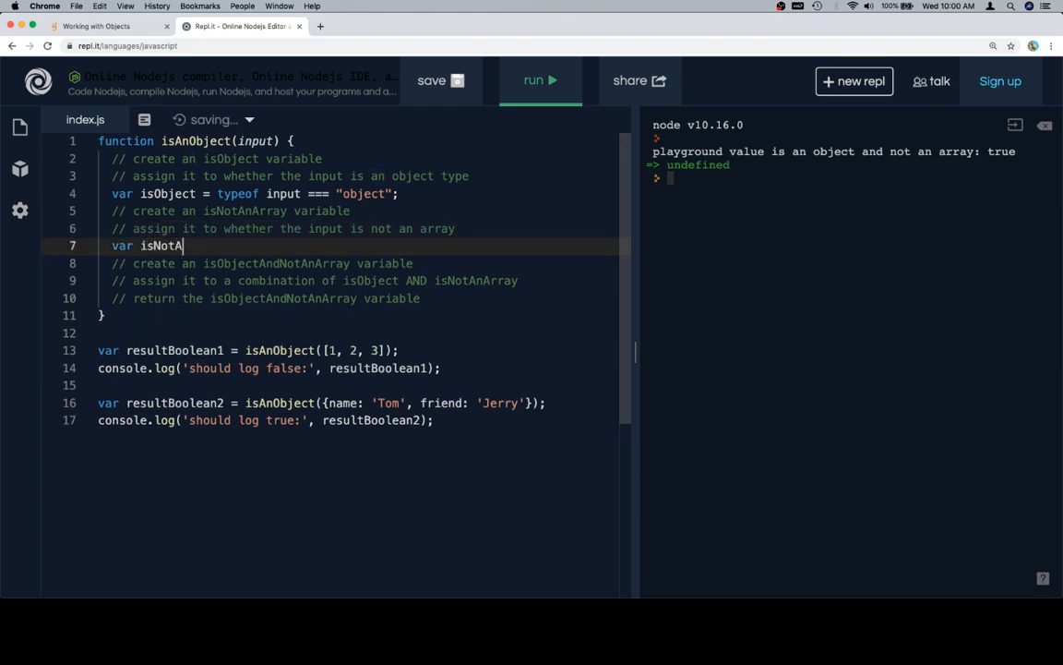
pyautogui.write('nArray =')
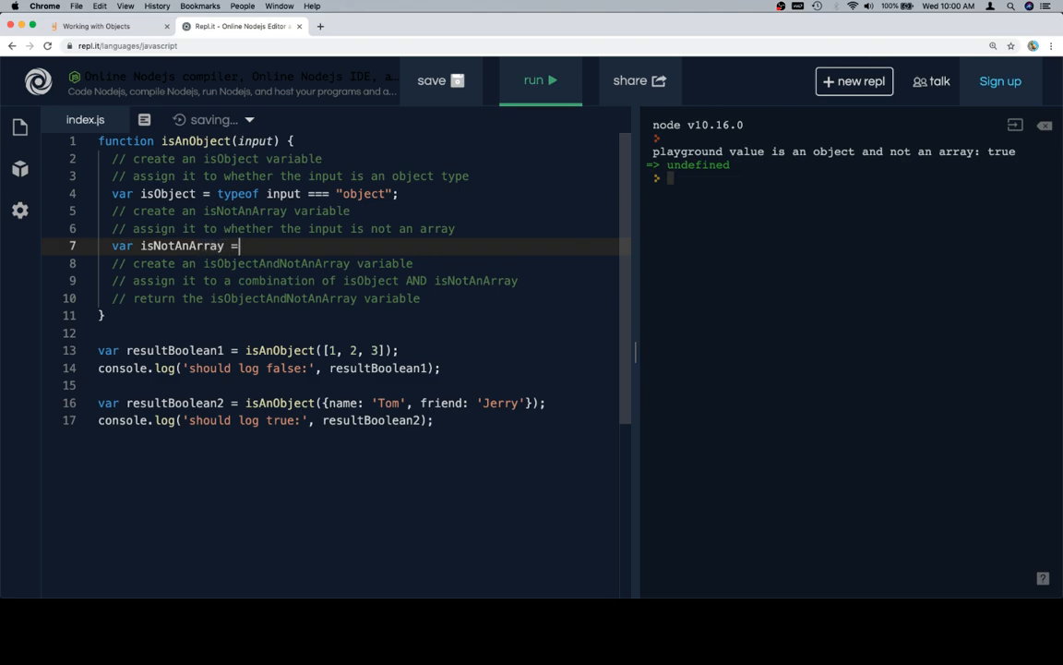
pyautogui.write('!Array.')
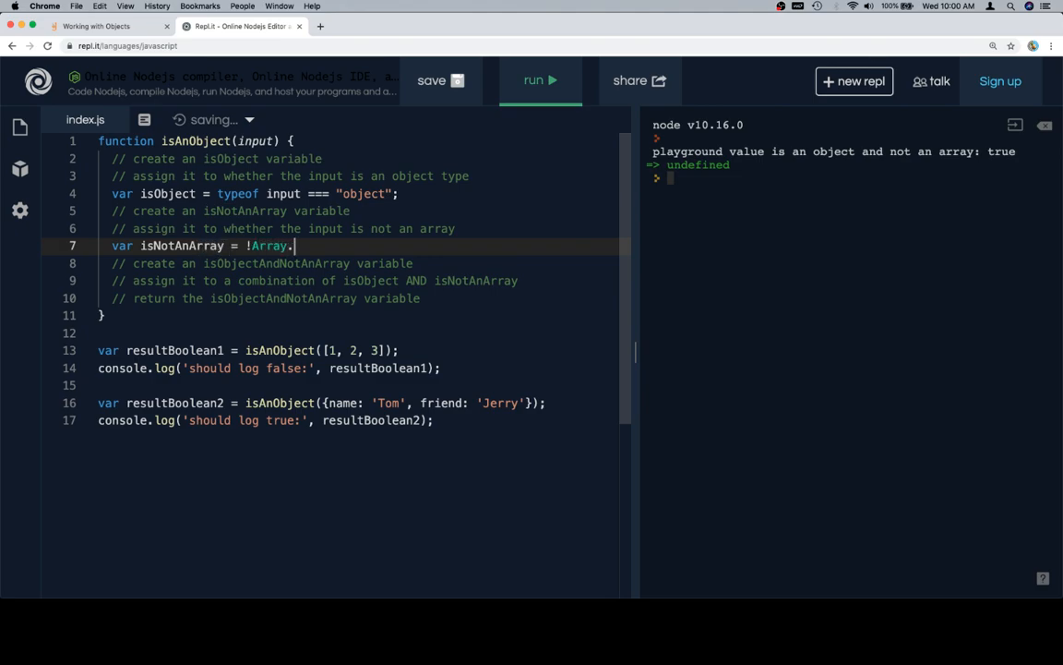
pyautogui.write('isArray()')
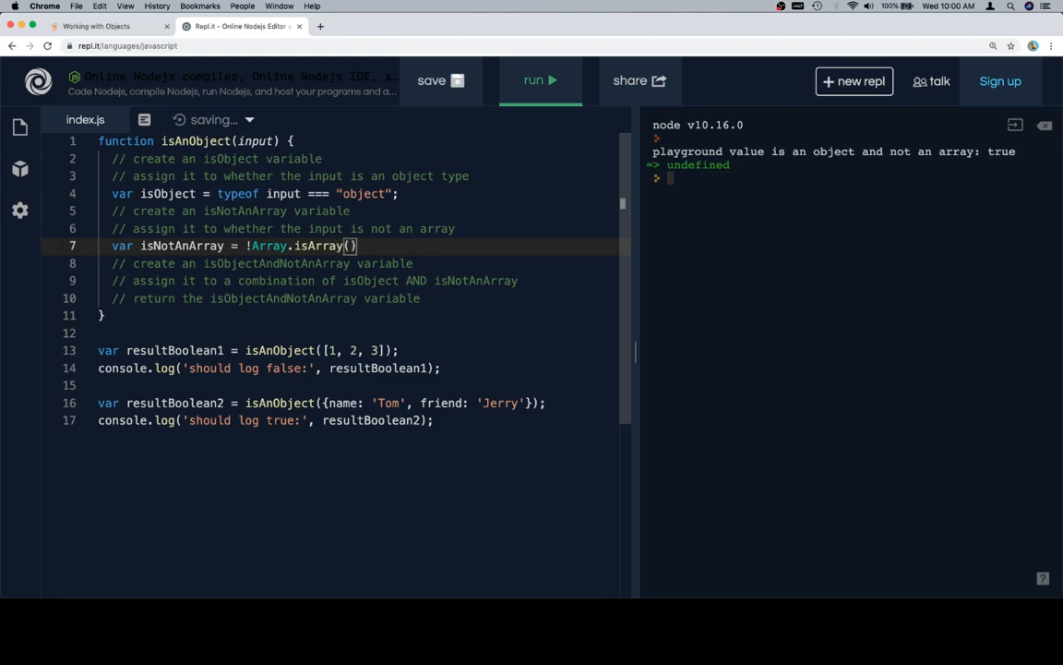
pyautogui.write('input')
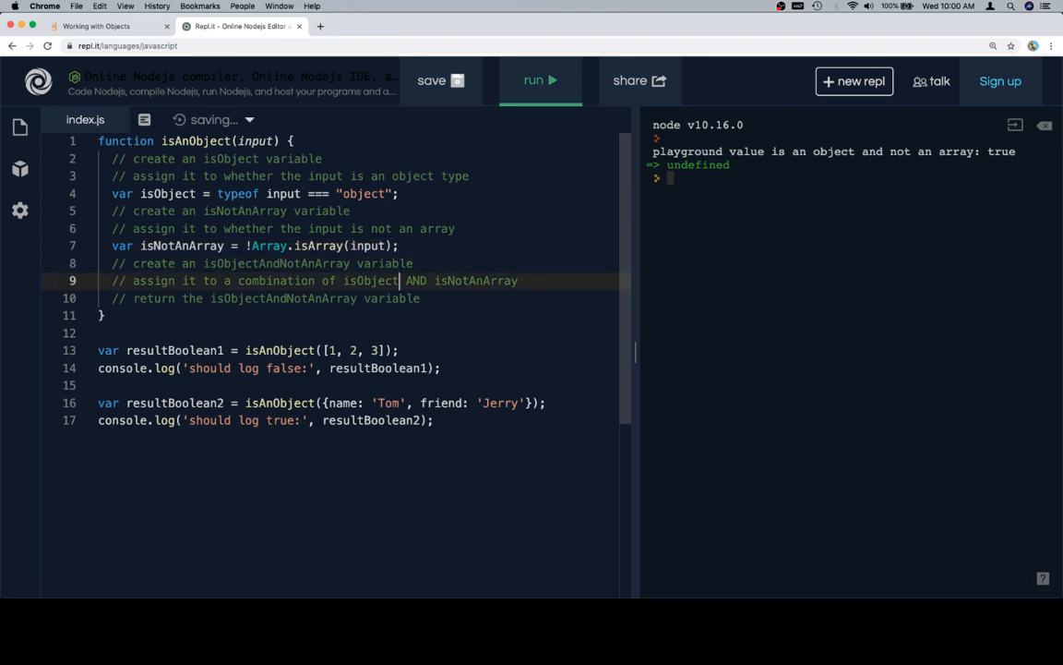
# Step: Add var isObjectAndNotAnArray = isObject && isNotAnArray and return isObjectAndNotAnArray
pyautogui.write('var isO')
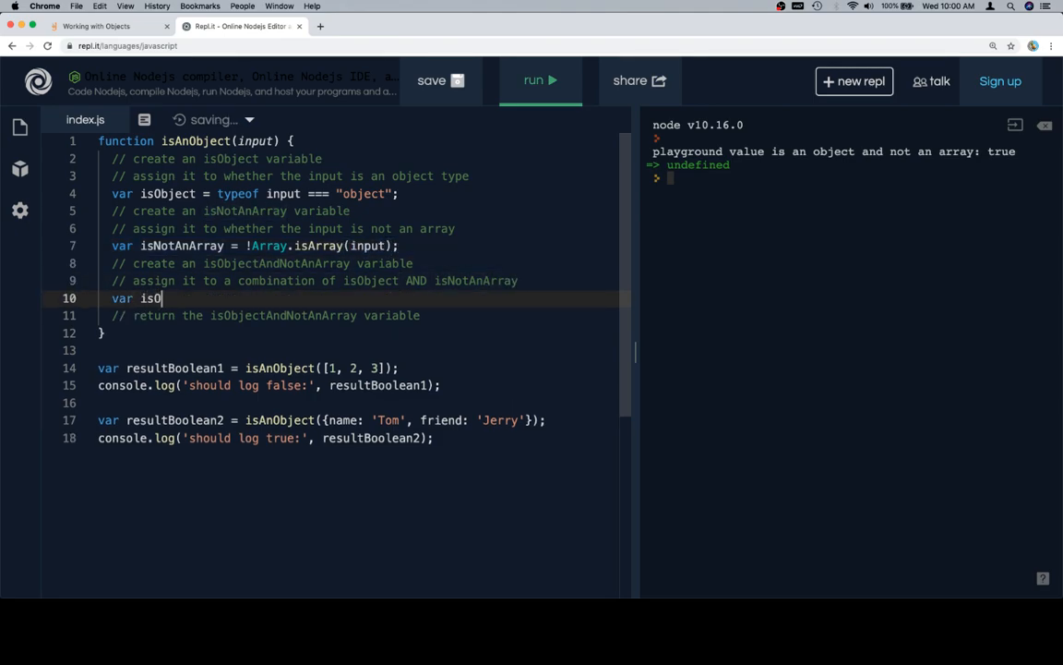
pyautogui.write('bjectAnd')
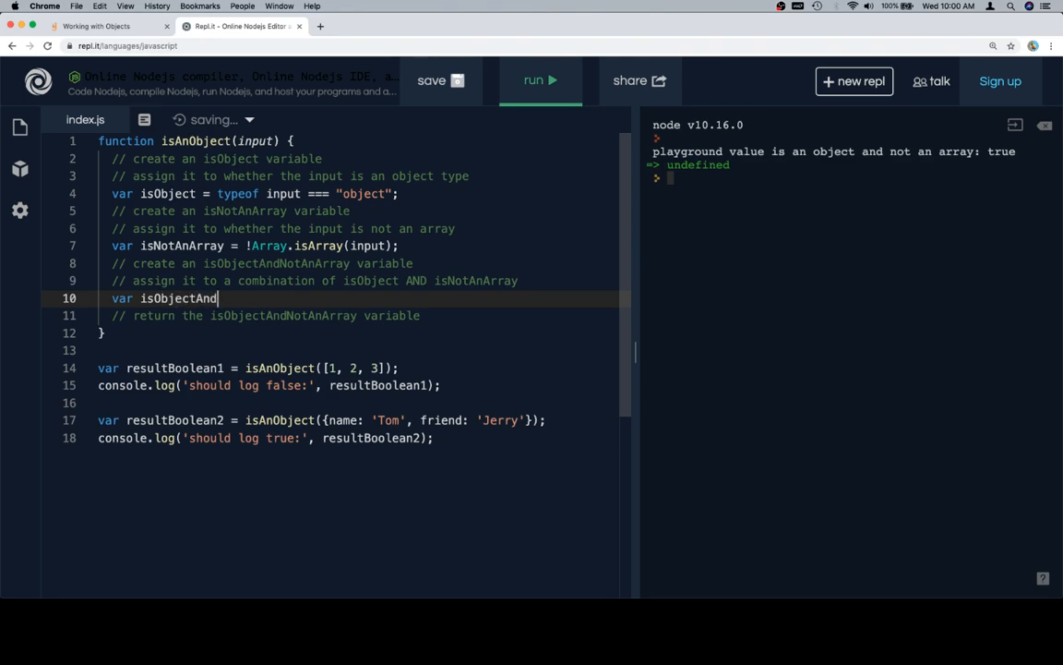
pyautogui.write('NotAnArray =')
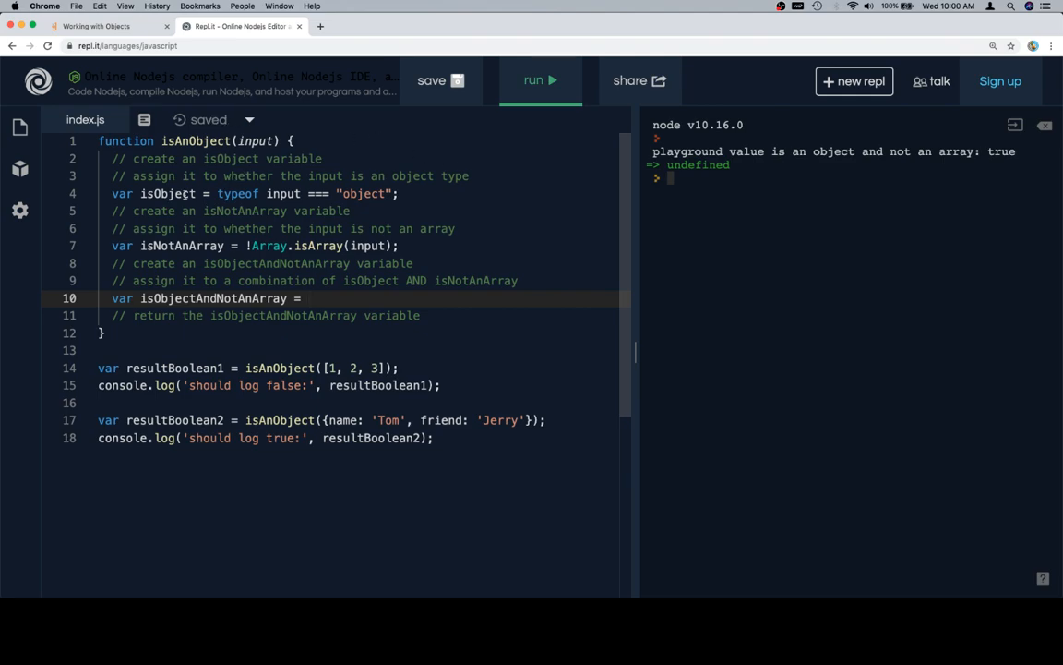
pyautogui.write('isObjec')
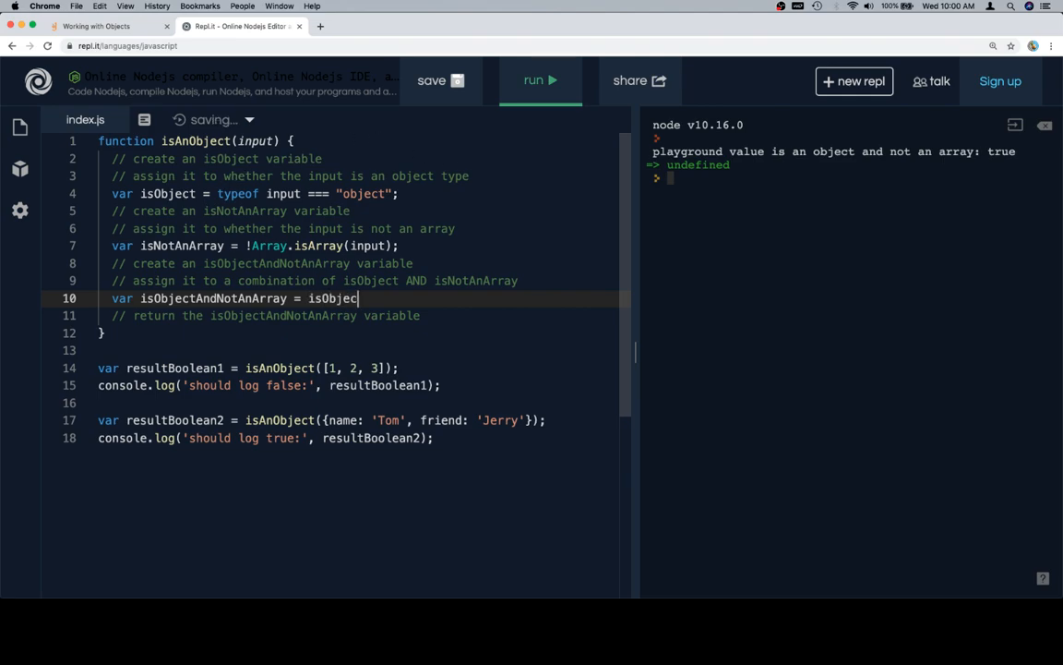
pyautogui.write('&& isNotAnArray;')
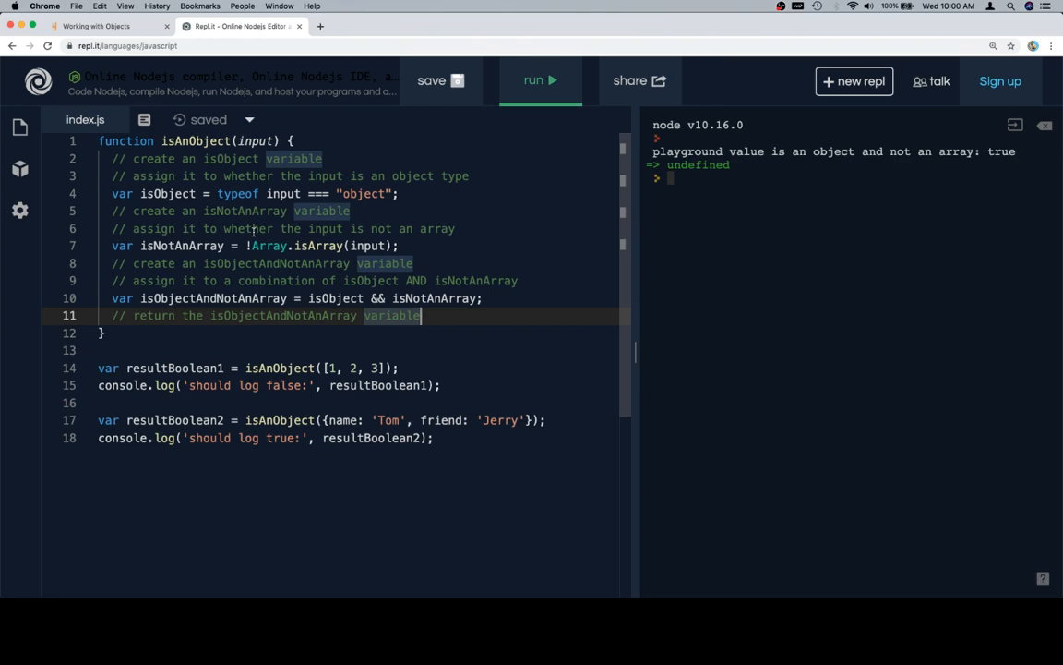
pyautogui.write('retur')
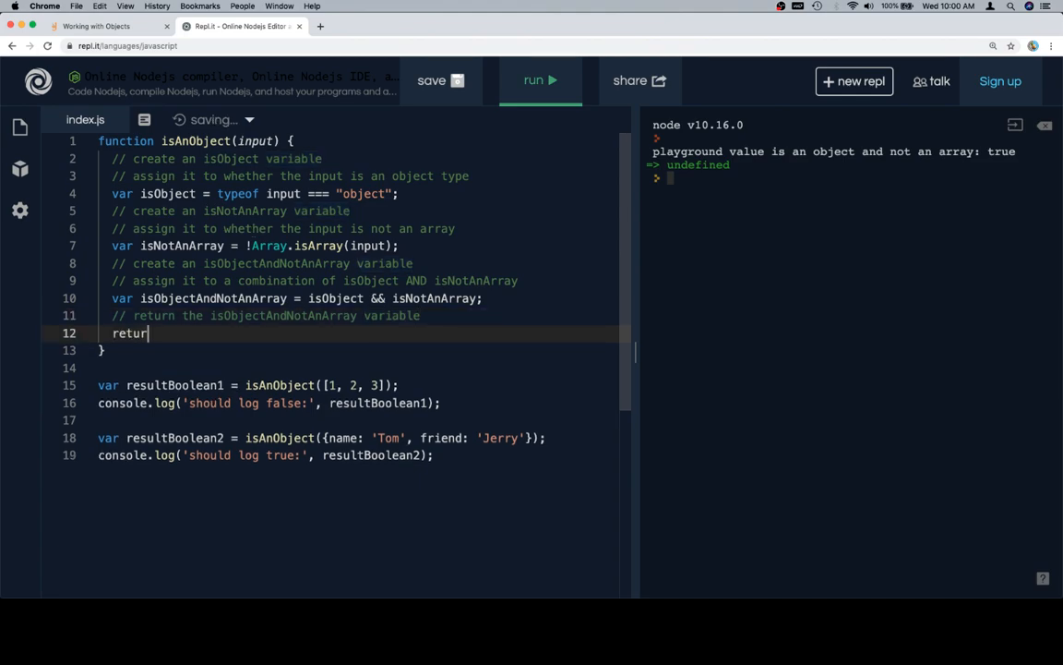
pyautogui.write('is')
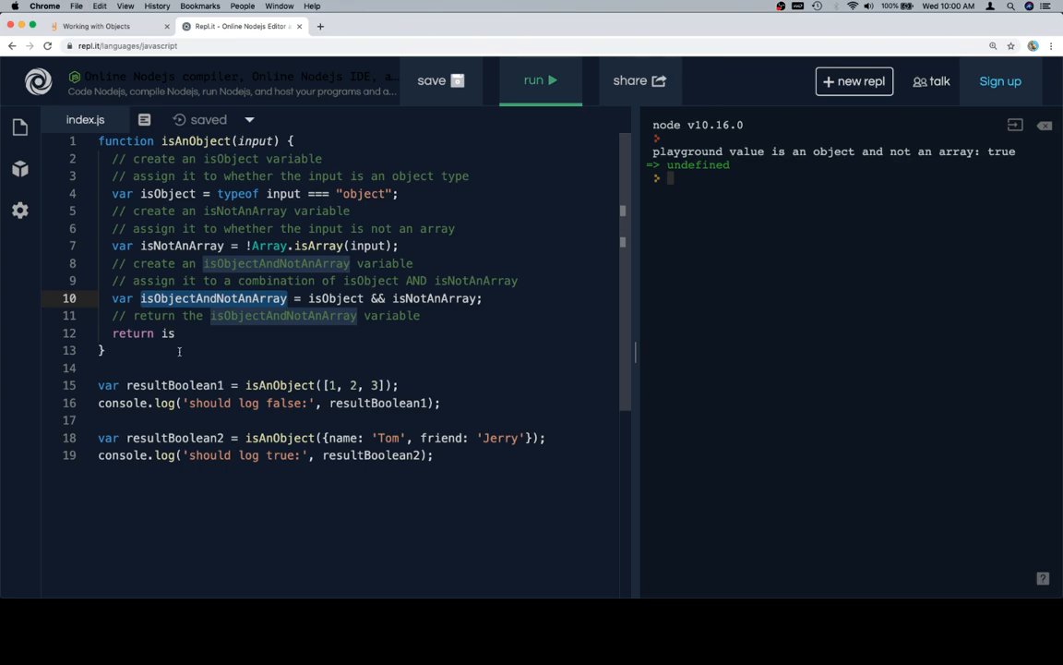
pyautogui.write('ObjectAndNotAnArray')
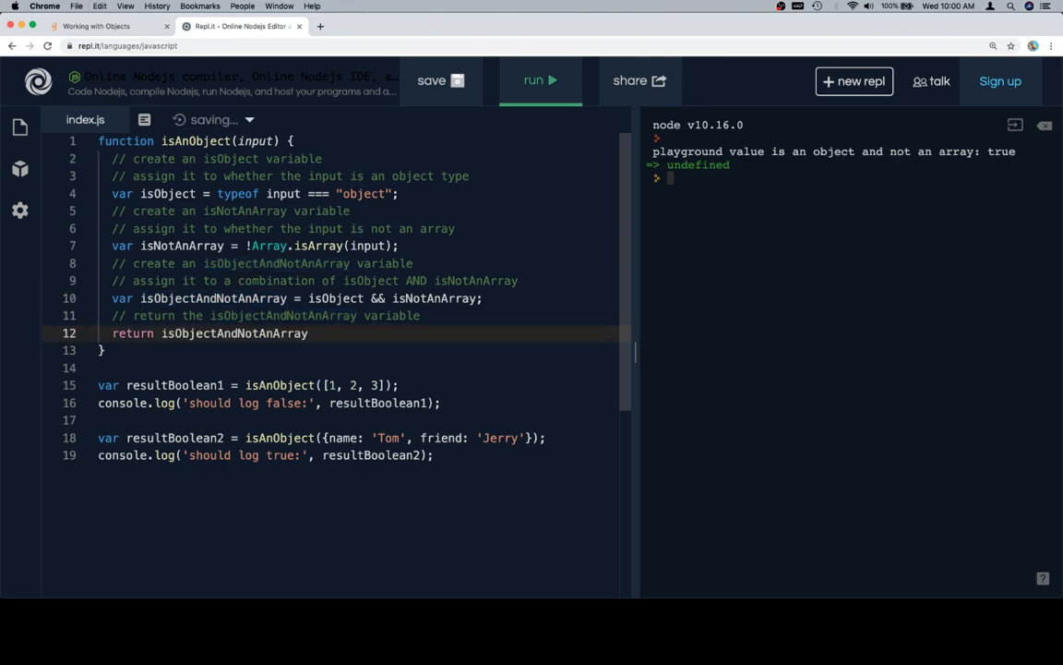
# Step: Run isAnObject to log false then true, and return to the Galvanize Learn lesson
pyautogui.click(539, 81)
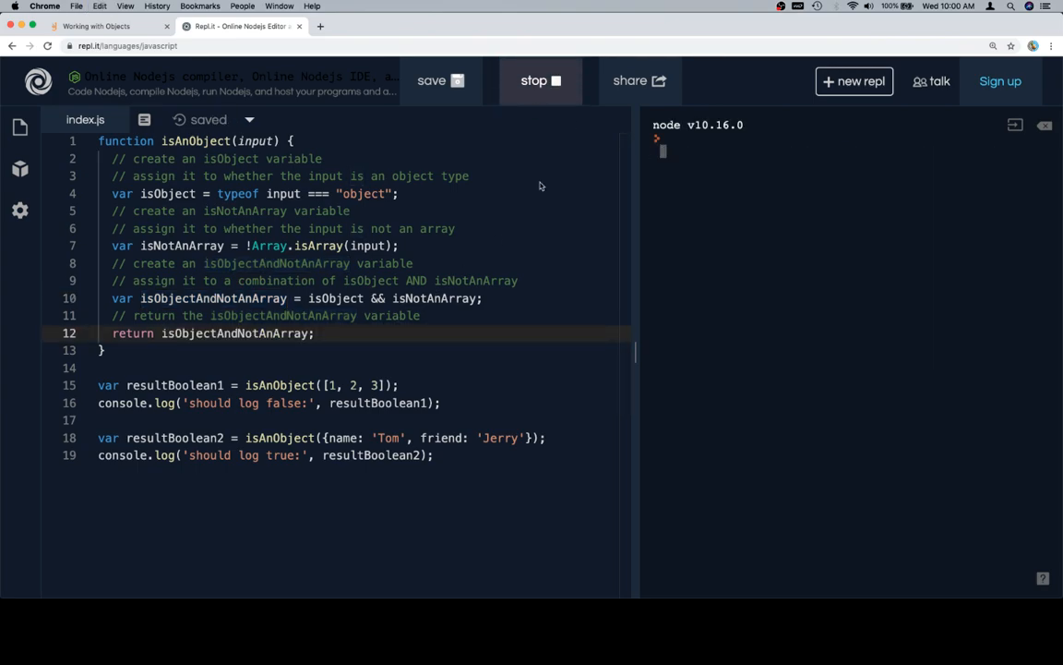
pyautogui.click(539, 81)
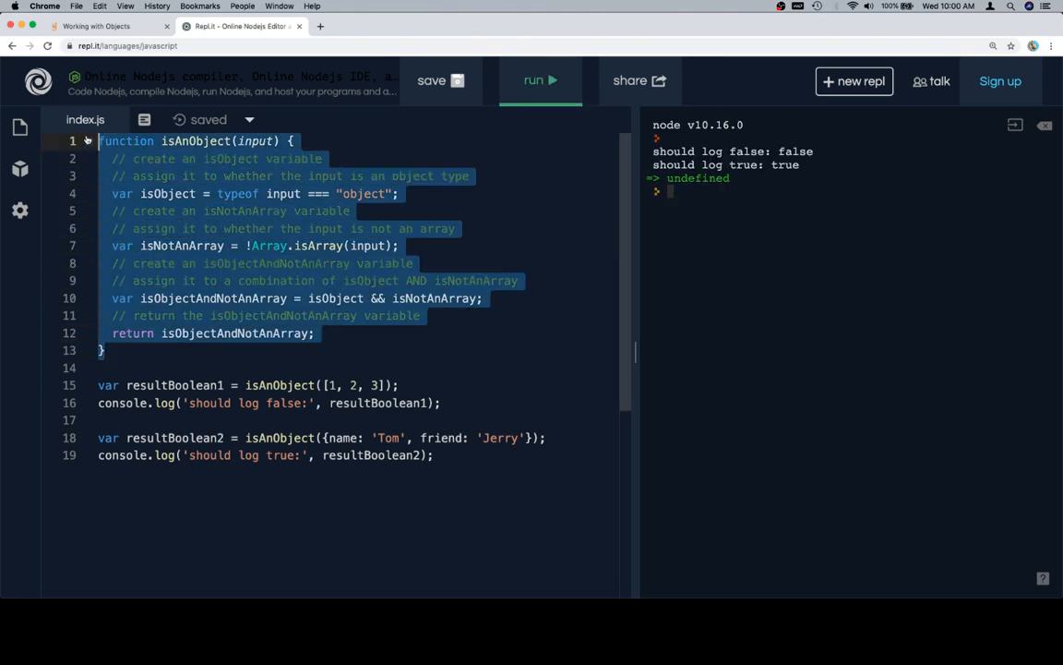
pyautogui.click(101, 25)
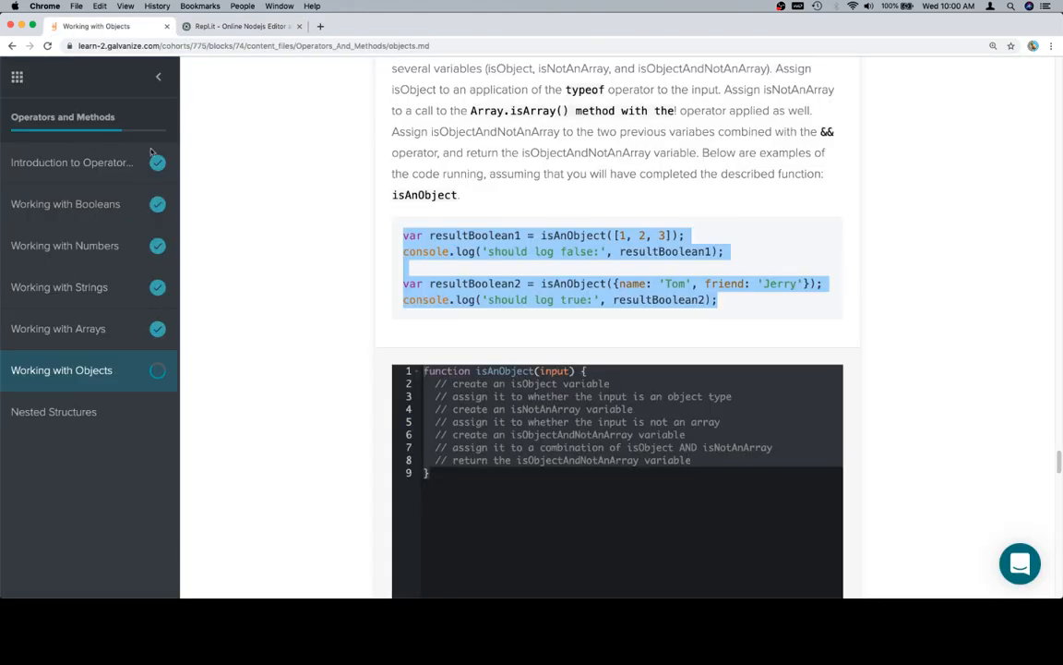
# Step: Run Tests on the pasted isAnObject function so the challenge is marked Correct
pyautogui.scroll(-3)
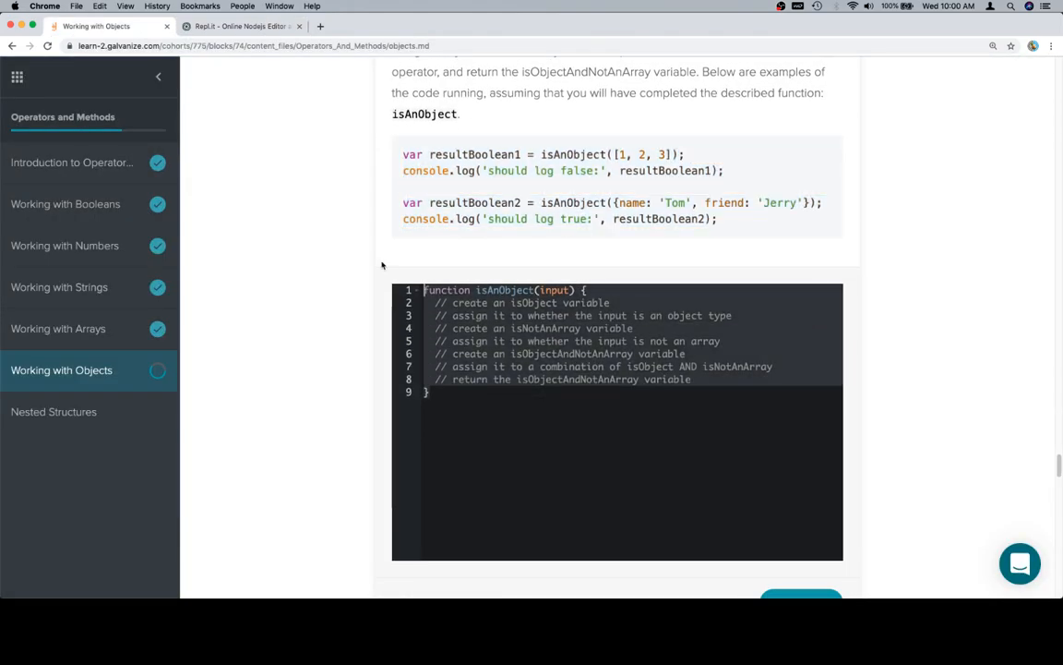
pyautogui.scroll(-3)
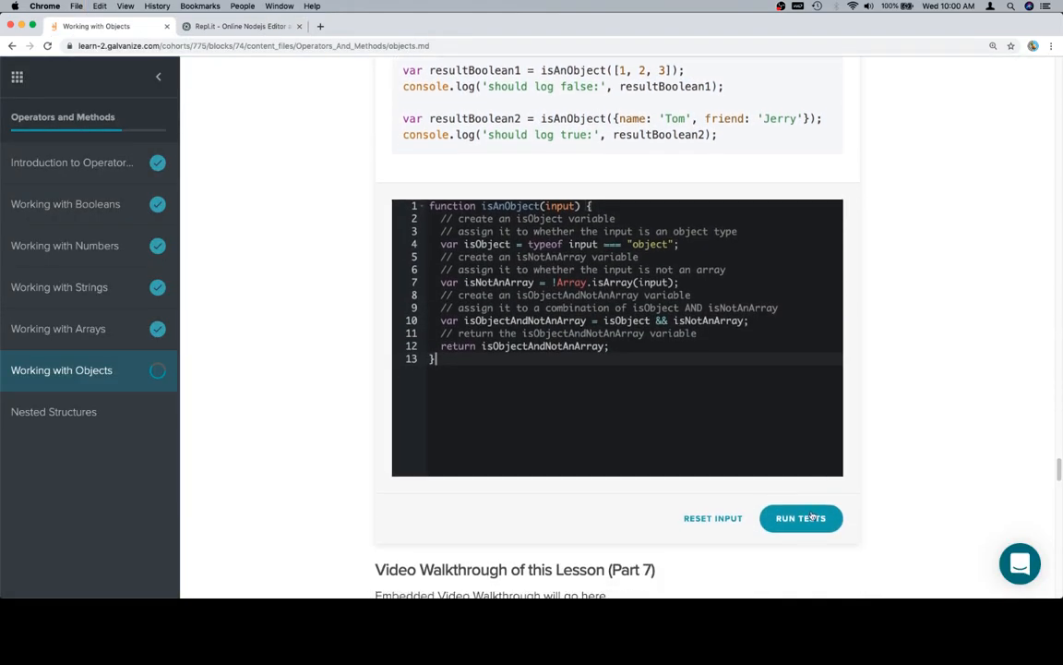
pyautogui.click(801, 517)
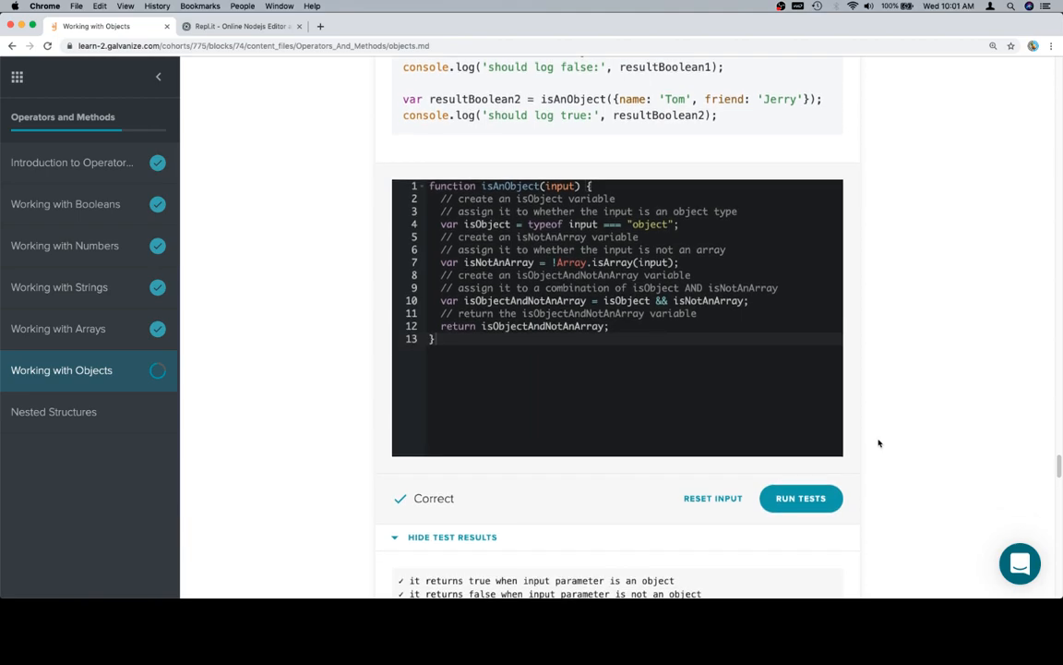